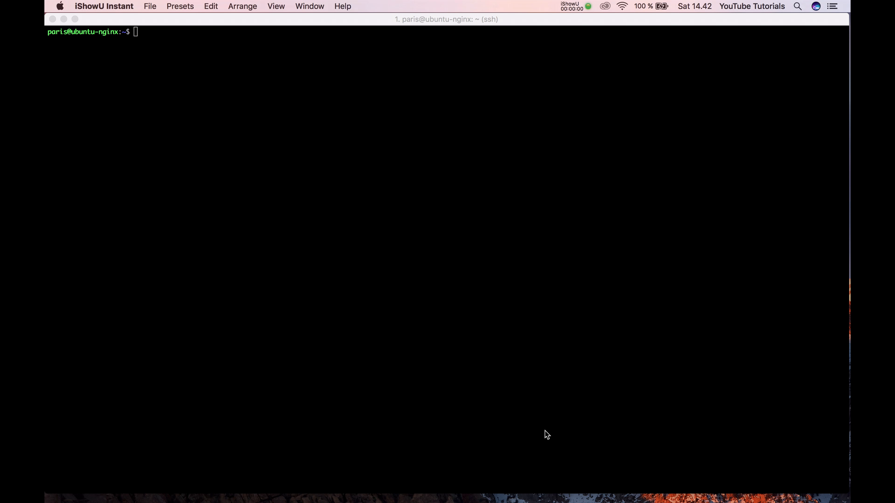
# Run 'sudo apt-get install nginx' over SSH so it prompts for the sudo password
pyautogui.write('sudo apt-get install nginx')
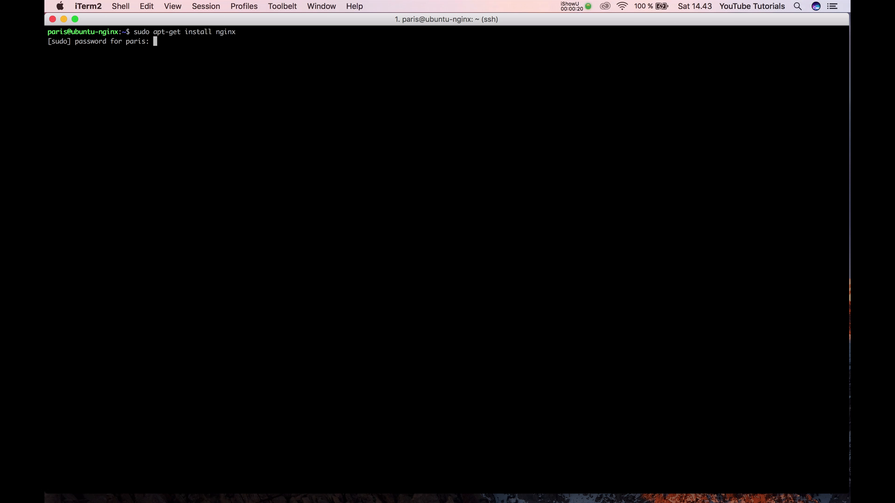
# Submit the sudo password and confirm with 'y' so nginx and its modules install
pyautogui.press('Return')
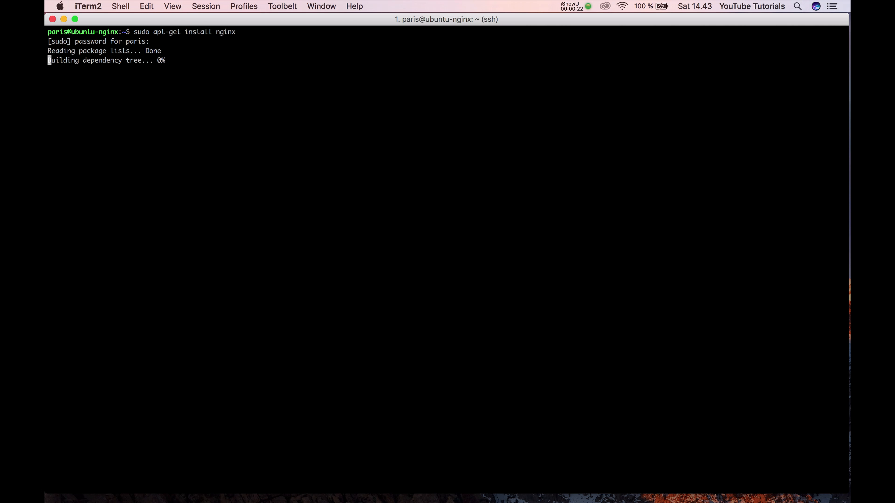
pyautogui.write('y')
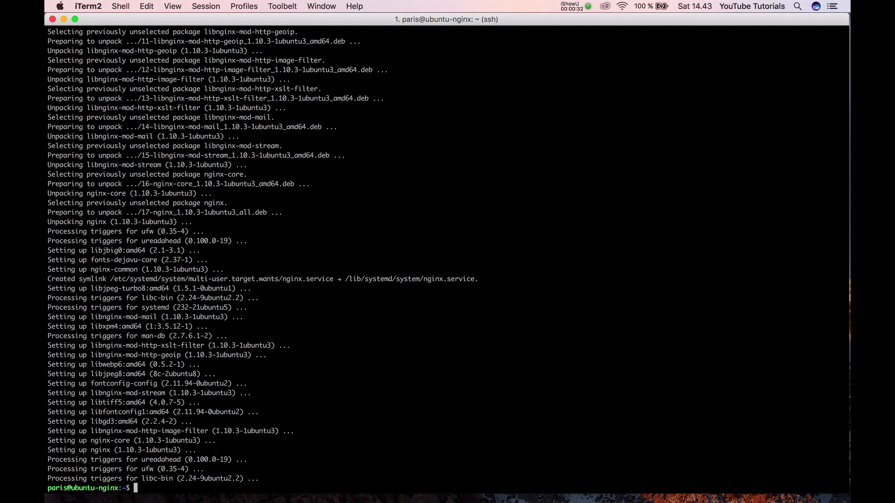
# Change into /etc/nginx/sites-available and list it, then launch Chrome via Spotlight
pyautogui.write('cd /etc/n')
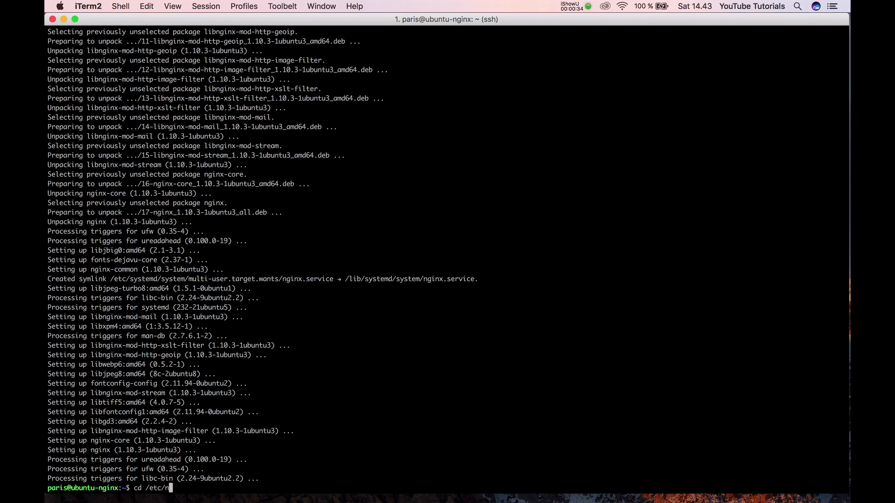
pyautogui.write('ginx/sites-available/')
pyautogui.write('c')
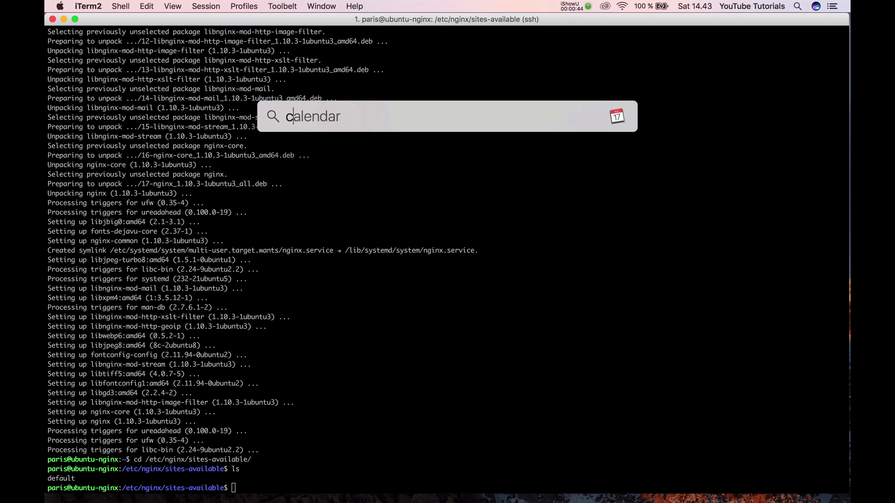
pyautogui.press('escape')
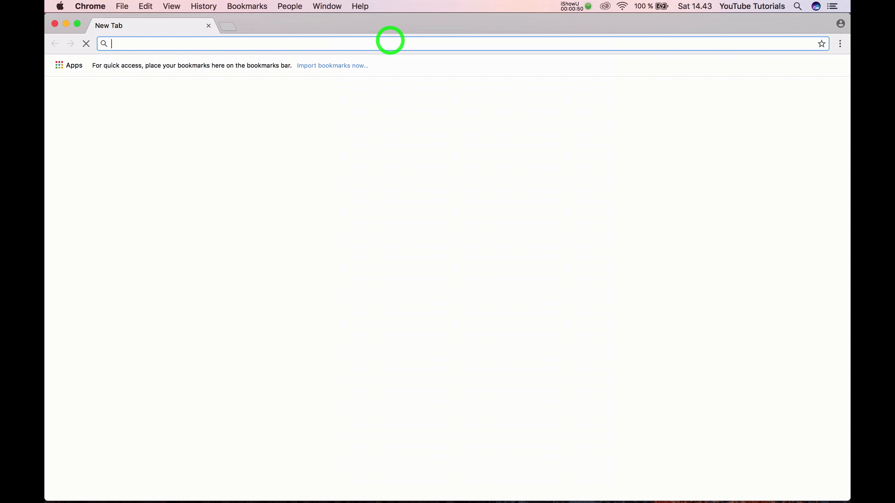
# Load the server's 192.168.0.x address in the new Chrome tab
pyautogui.write('192.168.0.')
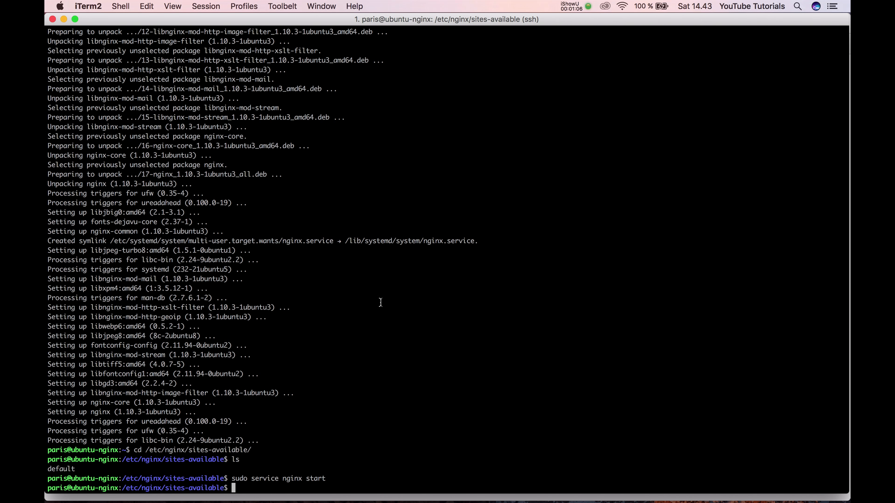
# Start nginx, change into /var/www/html and list it, showing index.nginx-debian.html
pyautogui.write('cd /var/www/f')
pyautogui.write('ls -la')
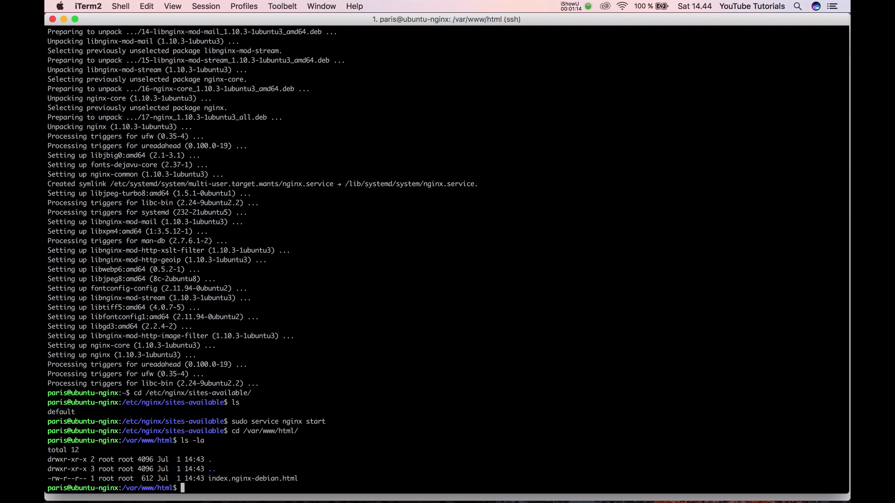
pyautogui.write('s')
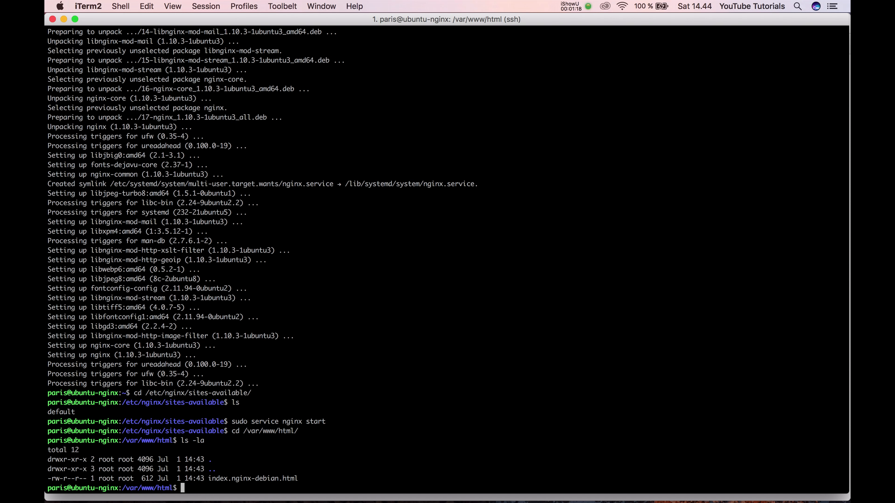
# Remove index.nginx-debian.html with 'sudo rm' and move up to /var
pyautogui.write('sudo rm index.nginx-debian.html')
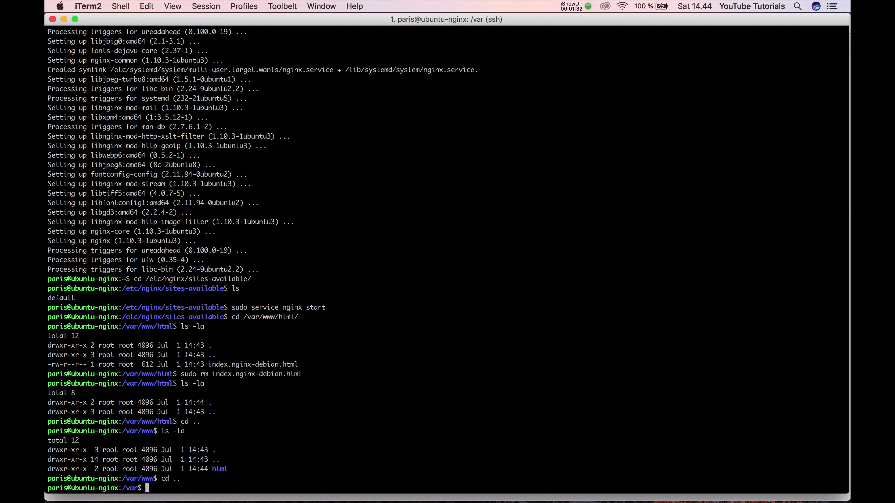
# Run 'sudo chown www-data -R www' and list /var/www to confirm the ownership
pyautogui.write('sudo chm')
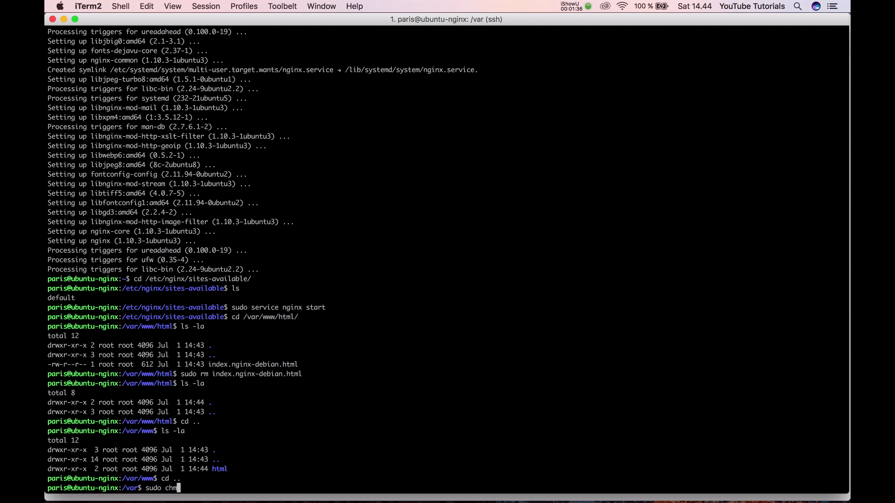
pyautogui.write('own ww')
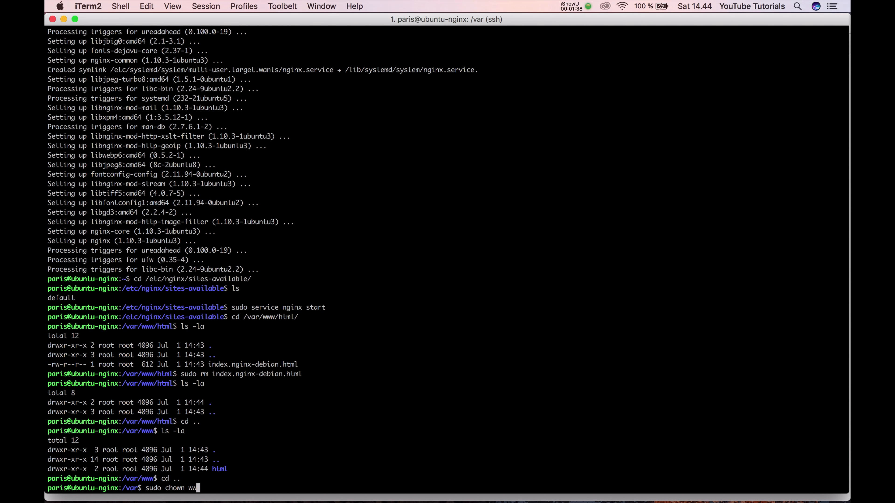
pyautogui.write('w-data -R')
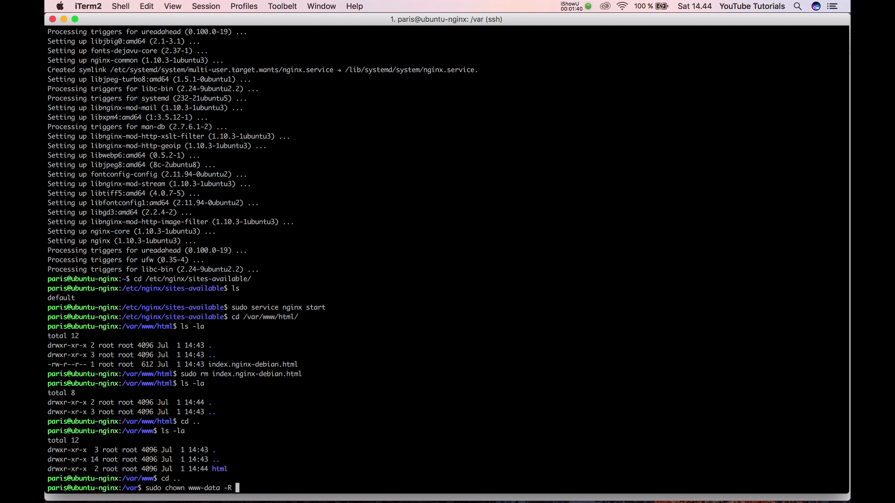
pyautogui.write('www')
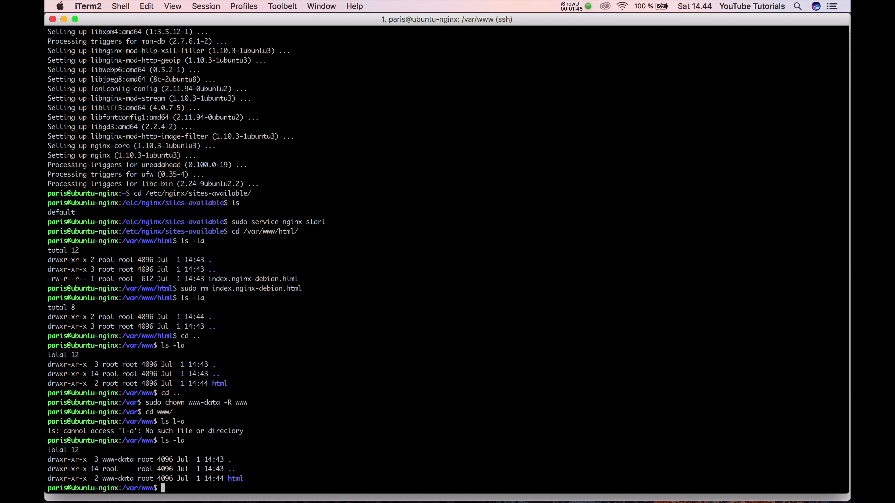
# Clear the terminal and create testfolder in /var/www as the www-data user
pyautogui.write('cl')
pyautogui.write('sudo -u www-data mkdir testfolder')
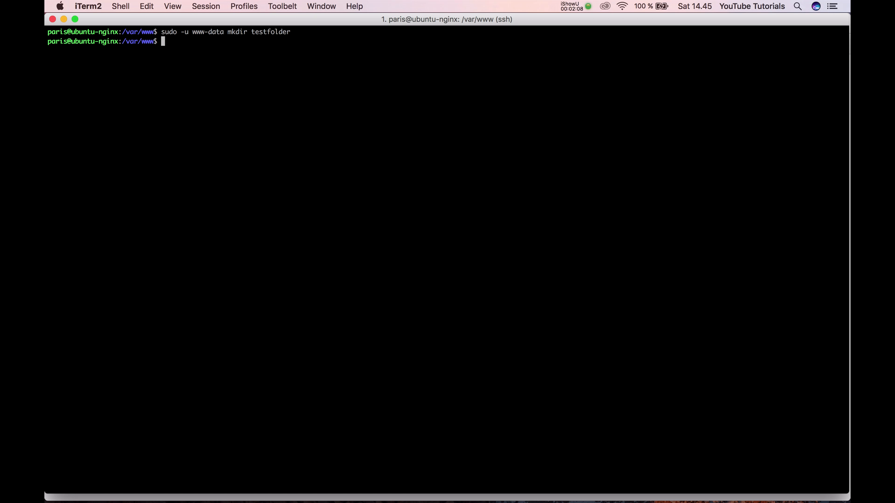
# Verify testfolder belongs to www-data, enter it and open a new index.html in nano as www-data
pyautogui.write('ls -la')
pyautogui.write('sudo -u www-data')
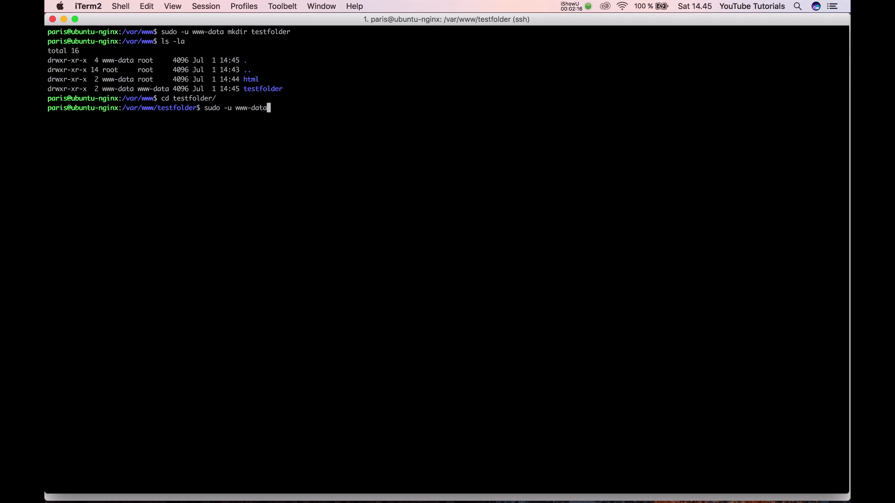
pyautogui.write('nano index.ht')
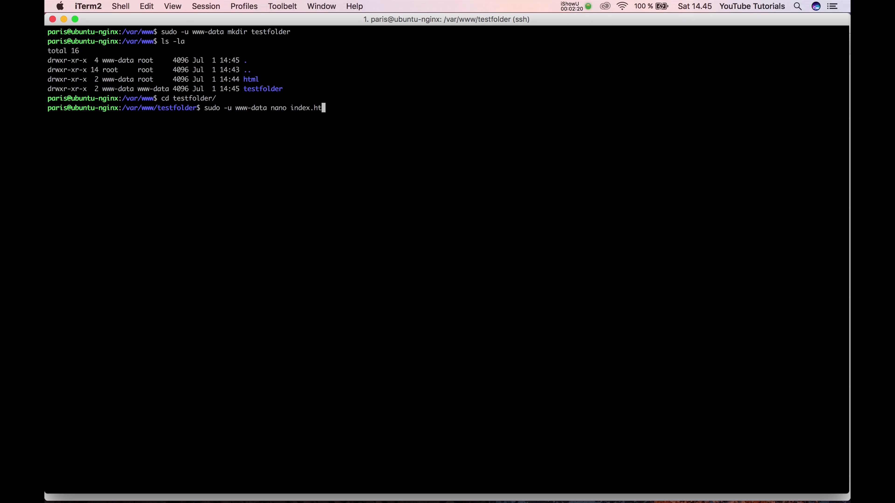
pyautogui.press('enter')
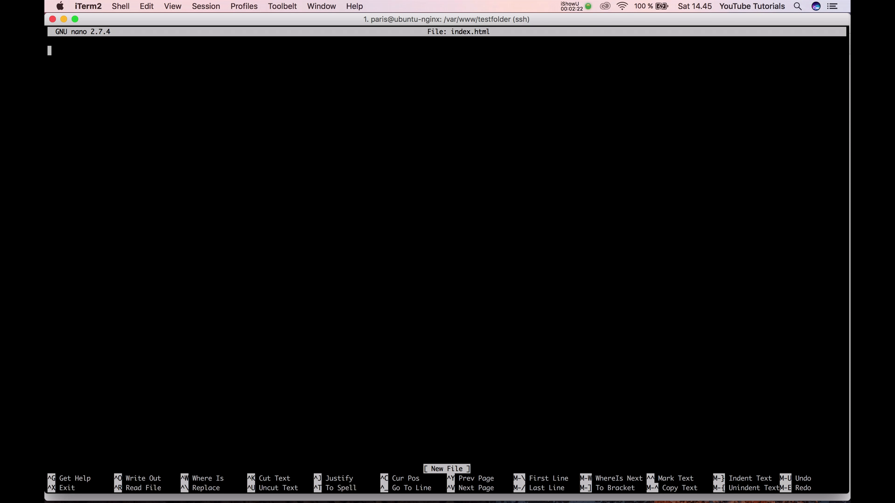
# Write '<h1>Hello world</h1>' into index.html and save it on exiting nano
pyautogui.write('<h1>He')
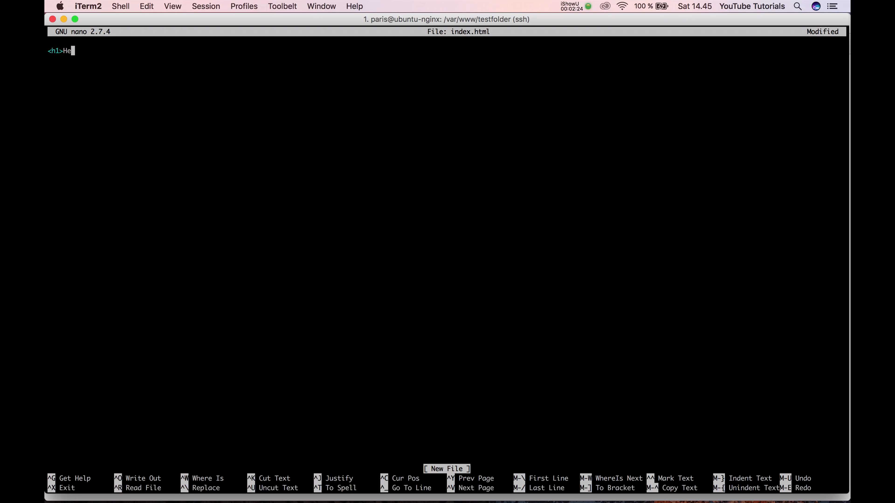
pyautogui.write('llo world</h')
pyautogui.write('cd /et')
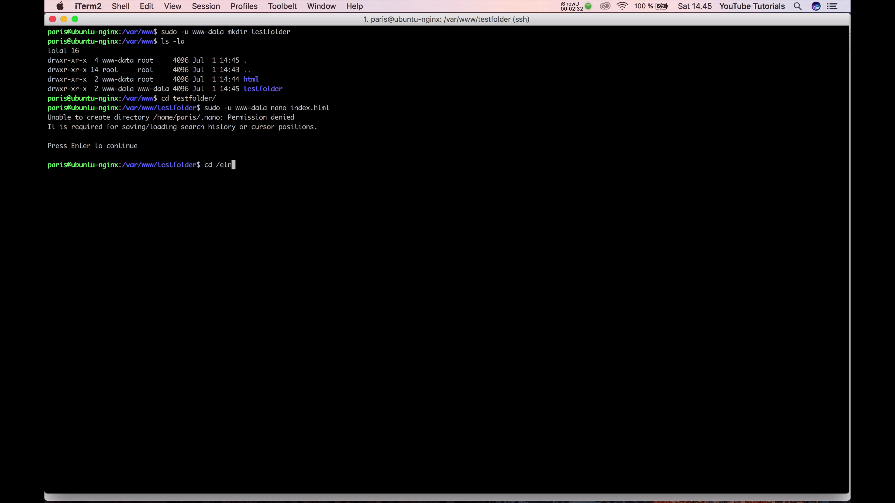
# Return to /etc/nginx/sites-available and open the default site file with 'sudo nano default'
pyautogui.write('c/nginx/sites-available/')
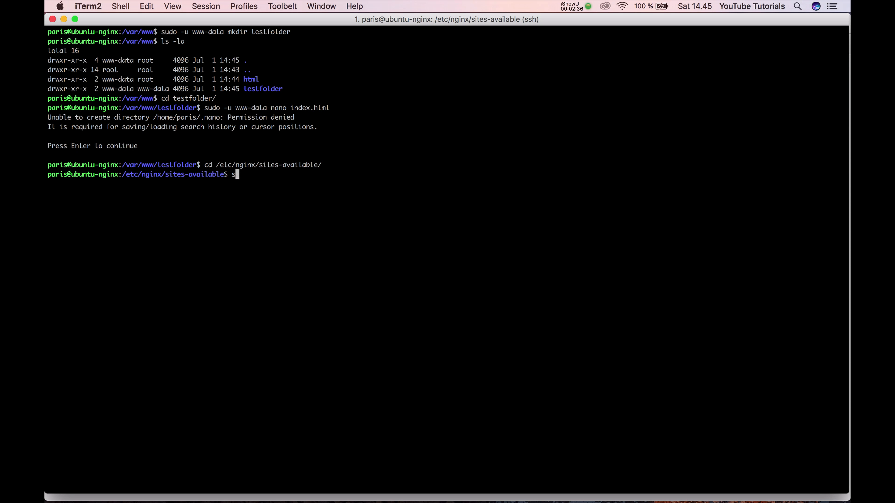
pyautogui.write('udo')
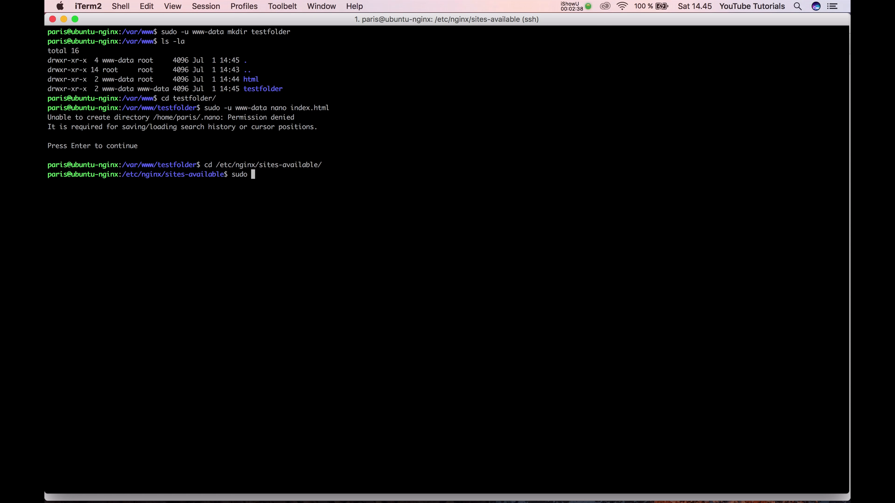
pyautogui.write('de')
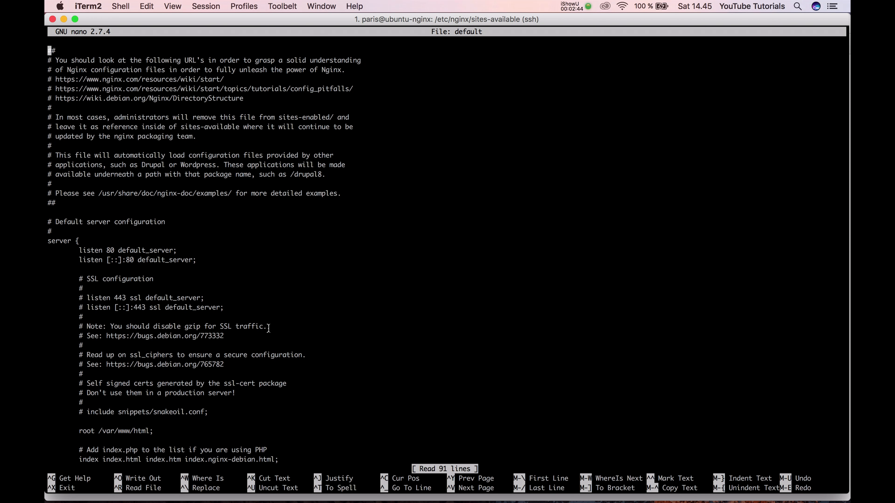
# Change the root directive to /var/www/testfolder and begin writing the config file
pyautogui.scroll(-3)
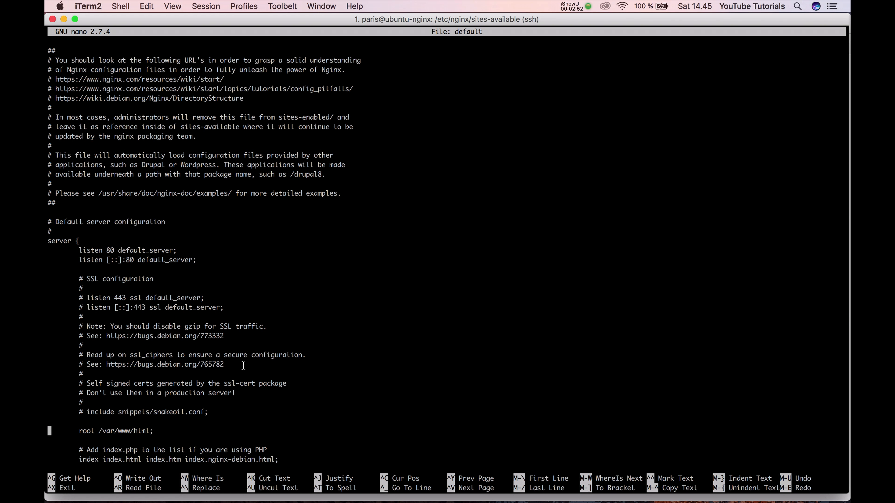
pyautogui.press('Backspace')
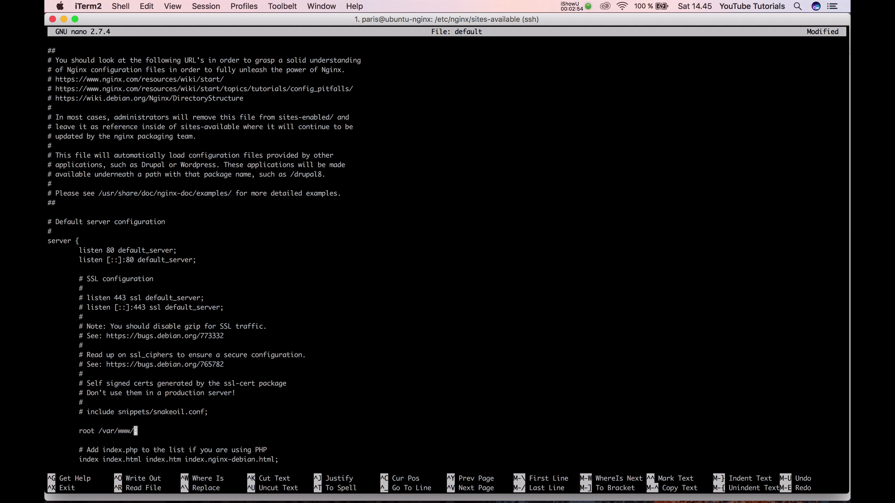
pyautogui.press('ctrl+o')
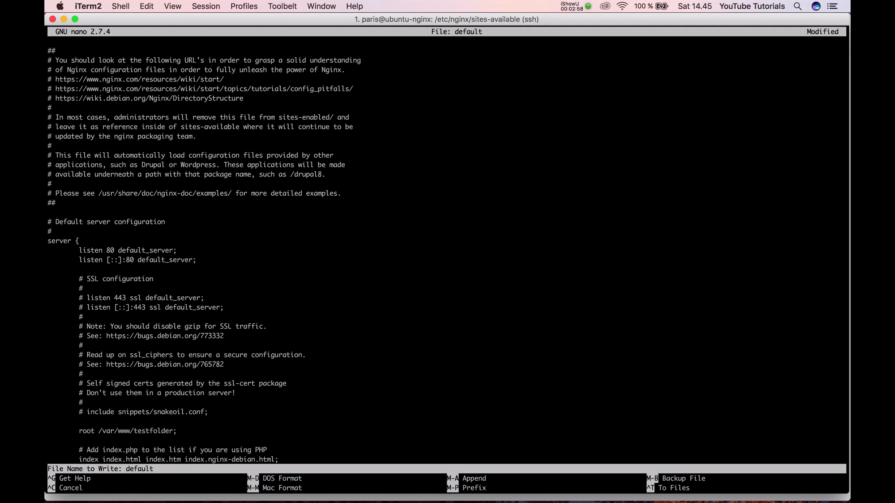